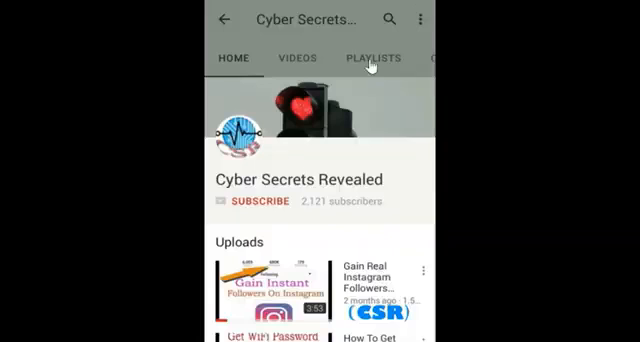
# Leave the YouTube channel page for the desktop and bring up the Run prompt.
pyautogui.click(252, 200)
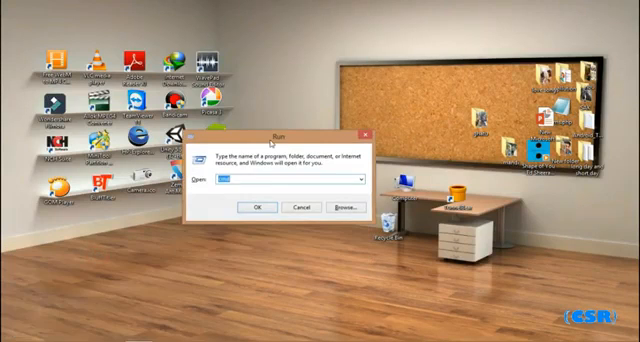
# Launch Command Prompt and run diskpart to start the DiskPart console.
pyautogui.click(260, 208)
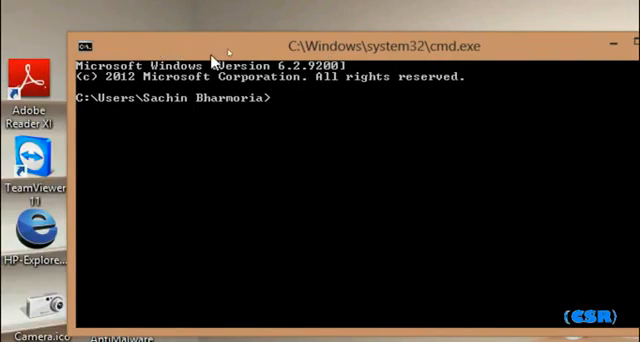
pyautogui.write('disk')
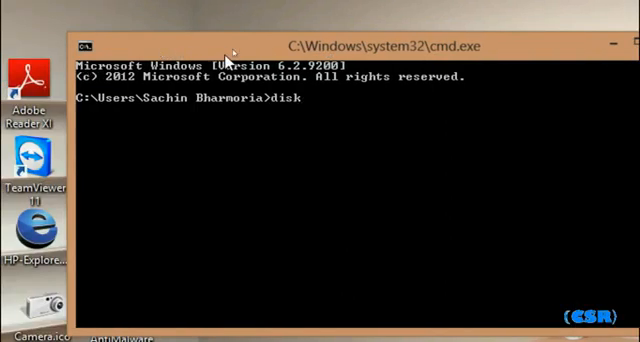
pyautogui.write('part')
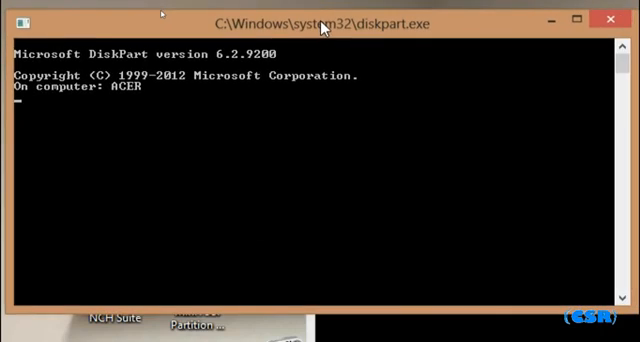
# Run list disk, select the 7650 MB Disk 2 and clean it.
pyautogui.write('l')
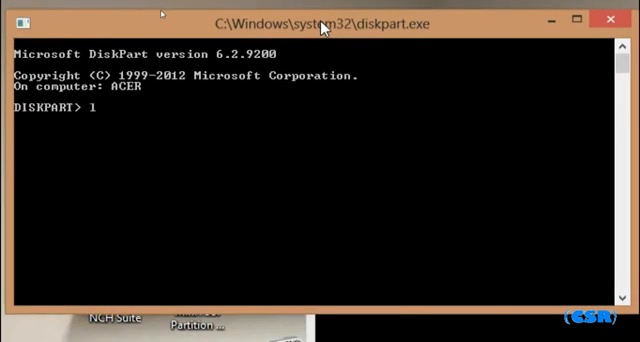
pyautogui.write('list disk')
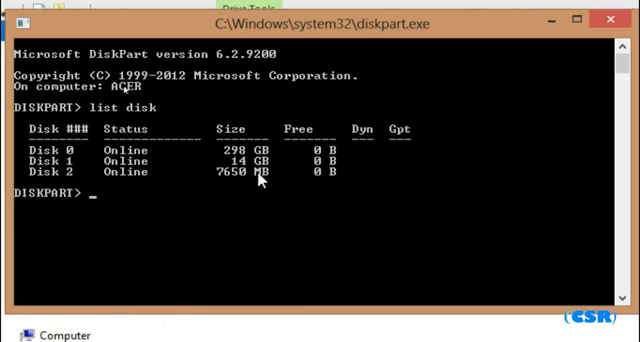
pyautogui.write('select disk')
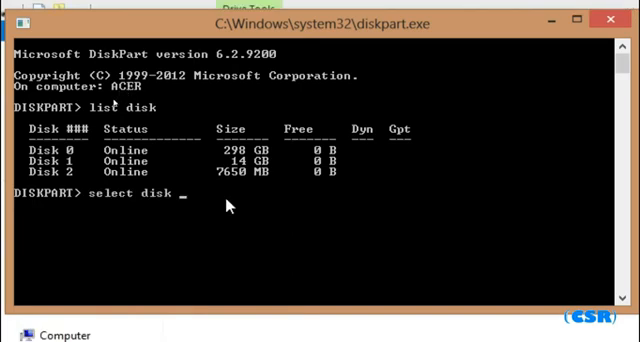
pyautogui.write('2')
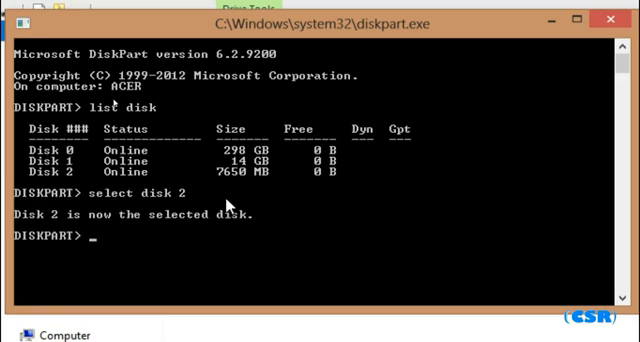
pyautogui.write('clean')
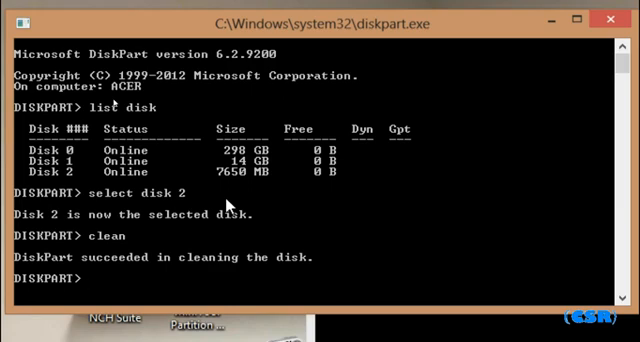
# Create a primary partition, quick-format it as NTFS, mark it active and assign a drive letter.
pyautogui.write('create par')
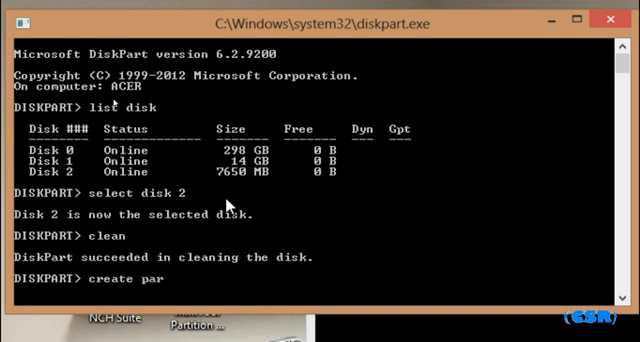
pyautogui.write('tition primary')
pyautogui.write('select partition 1')
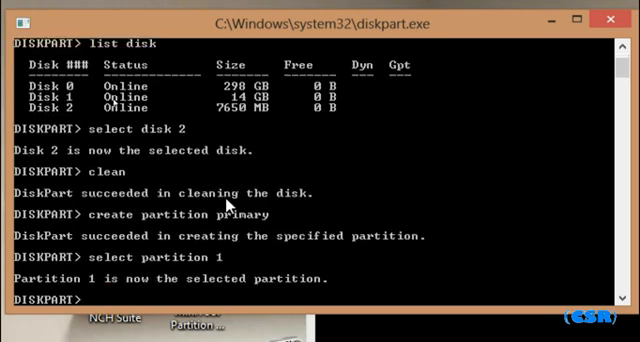
pyautogui.write('for')
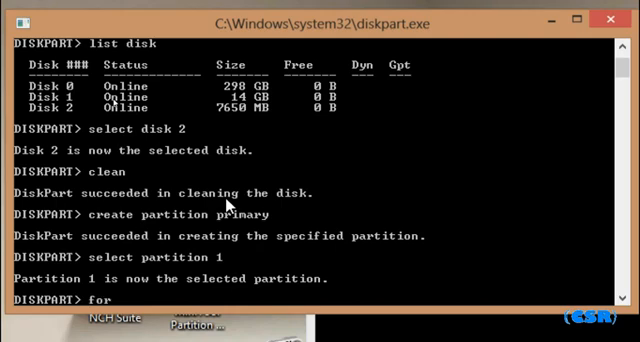
pyautogui.write('ormat fs=ntfs q')
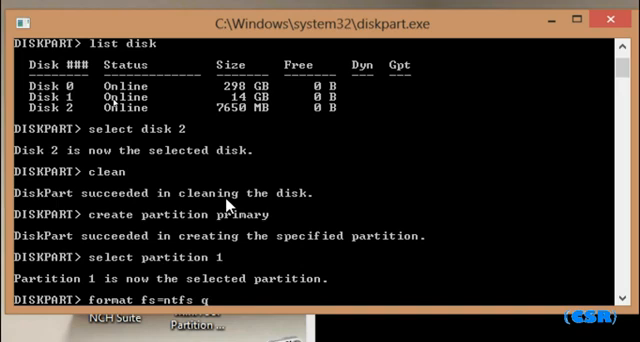
pyautogui.press('Return')
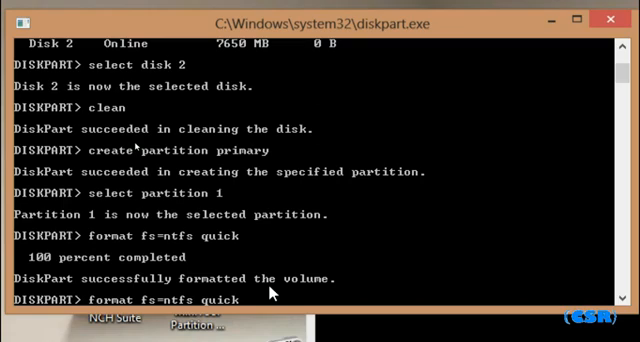
pyautogui.press('Backspace')
pyautogui.write('active')
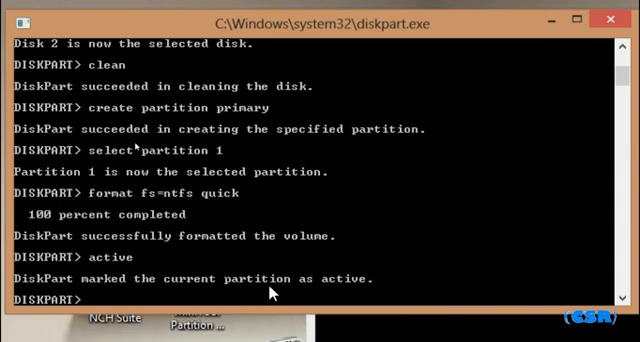
pyautogui.write('assi')
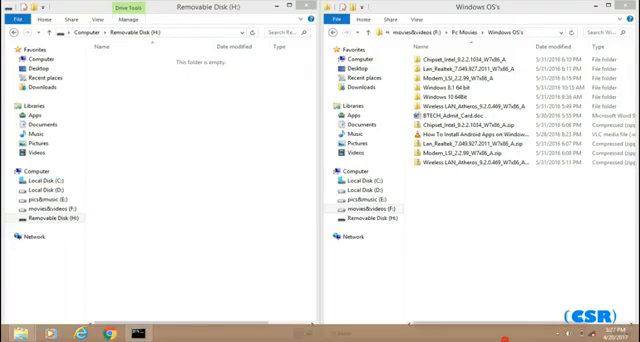
pyautogui.moveTo(512, 288)
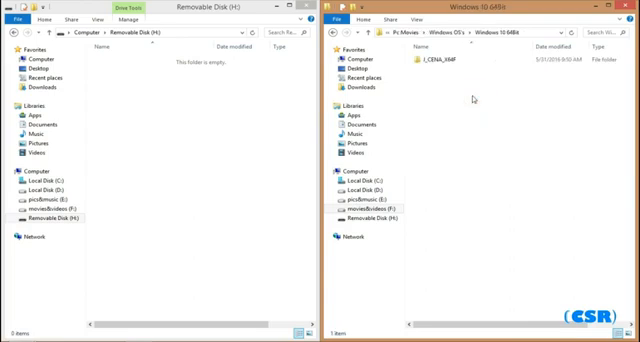
# Select everything in the extracted Windows 10 ISO folder and copy it to Removable Disk (H:).
pyautogui.doubleClick(414, 64)
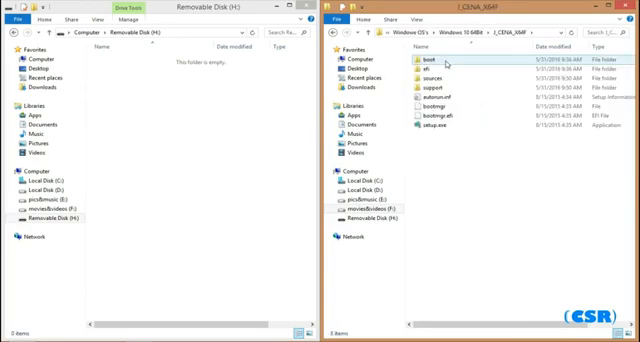
pyautogui.press('ctrl+a')
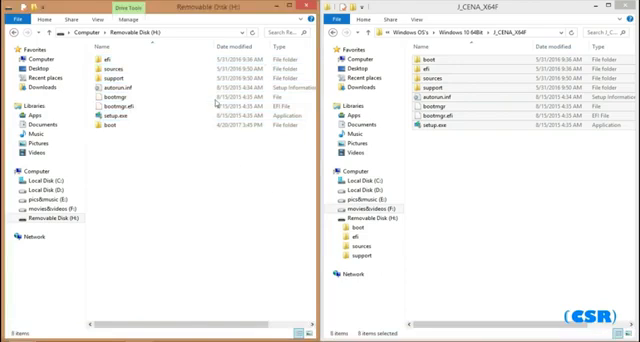
pyautogui.rightClick(146, 180)
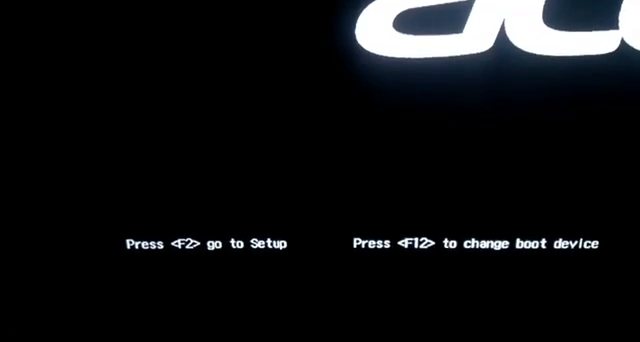
# From the F12 boot menu, boot from USB HDD: hp v210w.
pyautogui.press('F12')
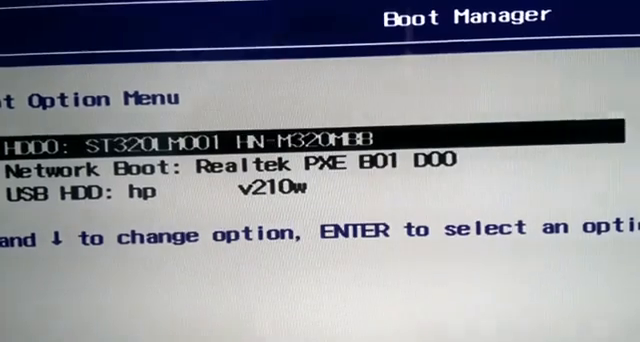
pyautogui.press('Down')
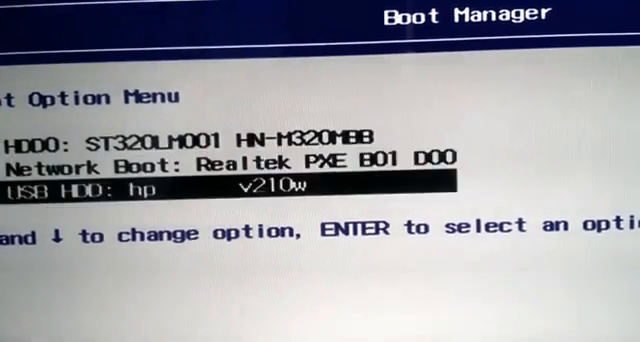
pyautogui.press('Enter')
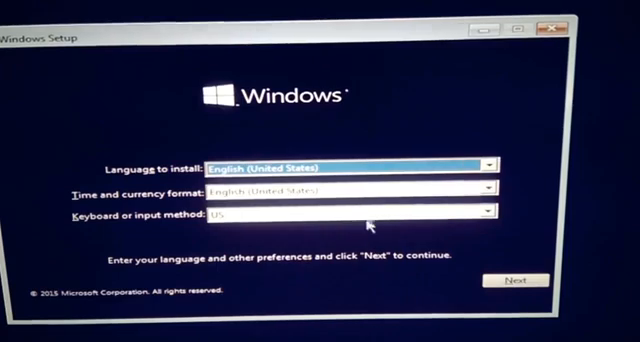
# Keep English (United States) language settings, continue and choose Install now.
pyautogui.click(350, 192)
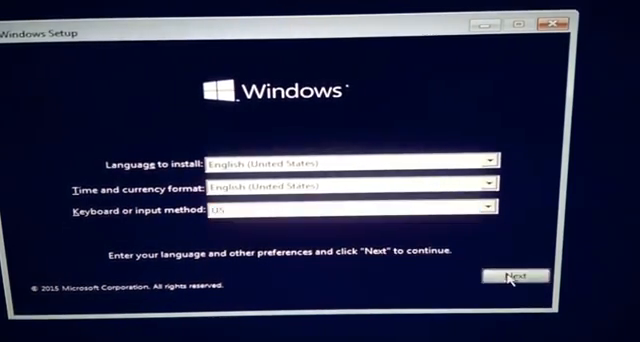
pyautogui.click(506, 276)
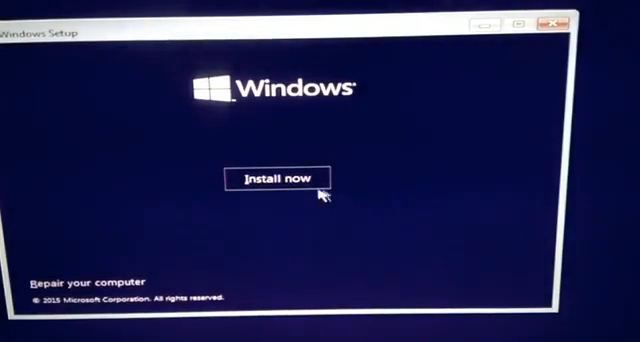
pyautogui.click(284, 178)
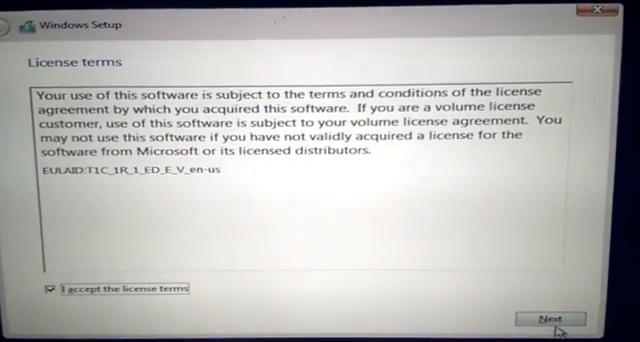
# Continue past the accepted 'I accept the license terms' screen with Next.
pyautogui.click(548, 318)
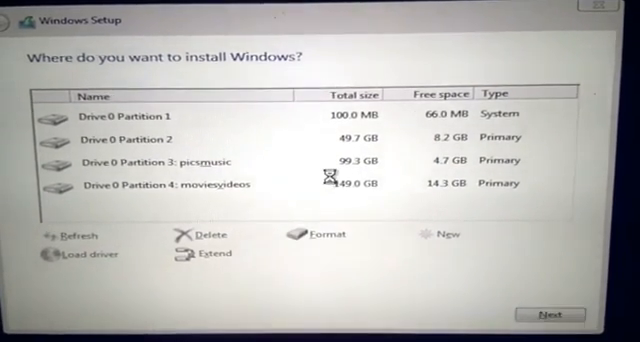
# Select Drive 0 Partition 2, start Format, then cancel the format warning.
pyautogui.click(200, 182)
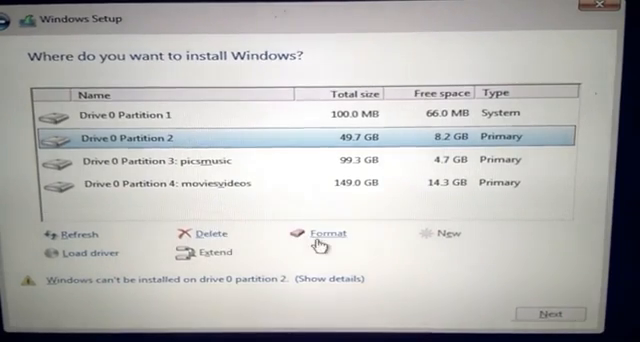
pyautogui.click(322, 234)
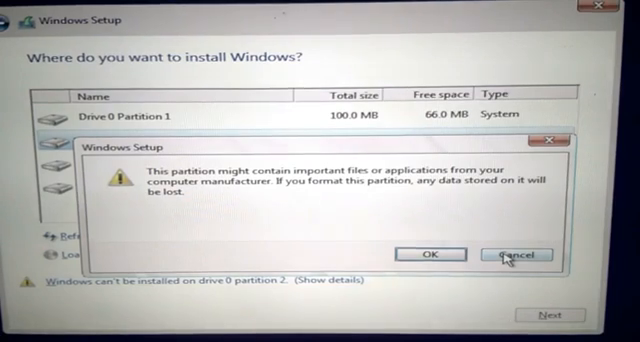
pyautogui.click(516, 254)
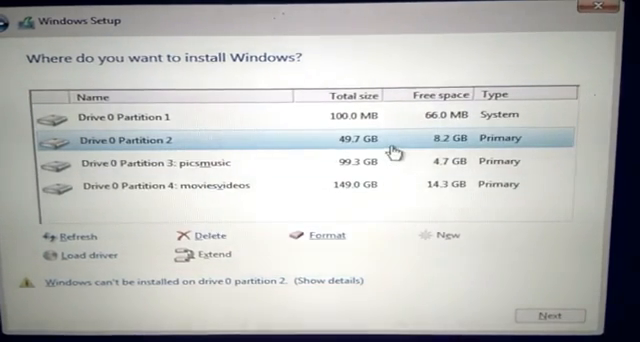